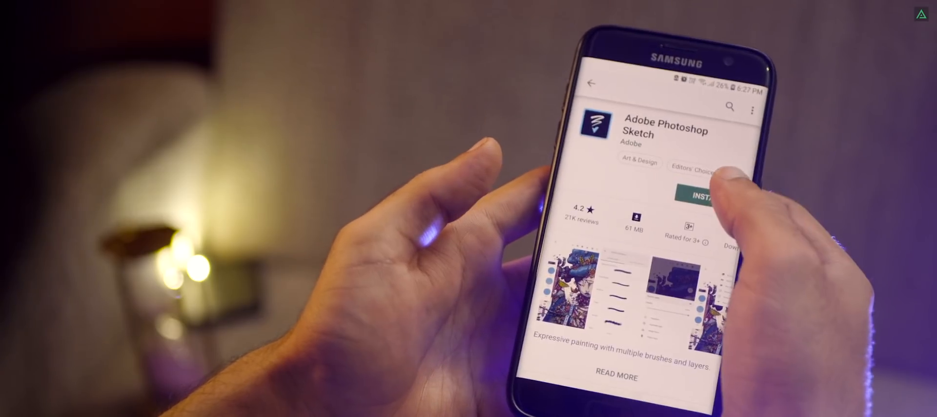
- Install Adobe Photoshop Sketch from its Play Store page, starting the download
click(697, 195)
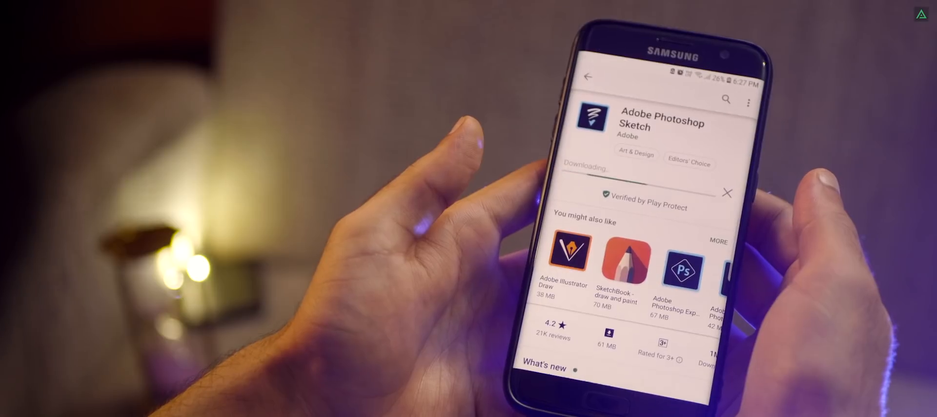